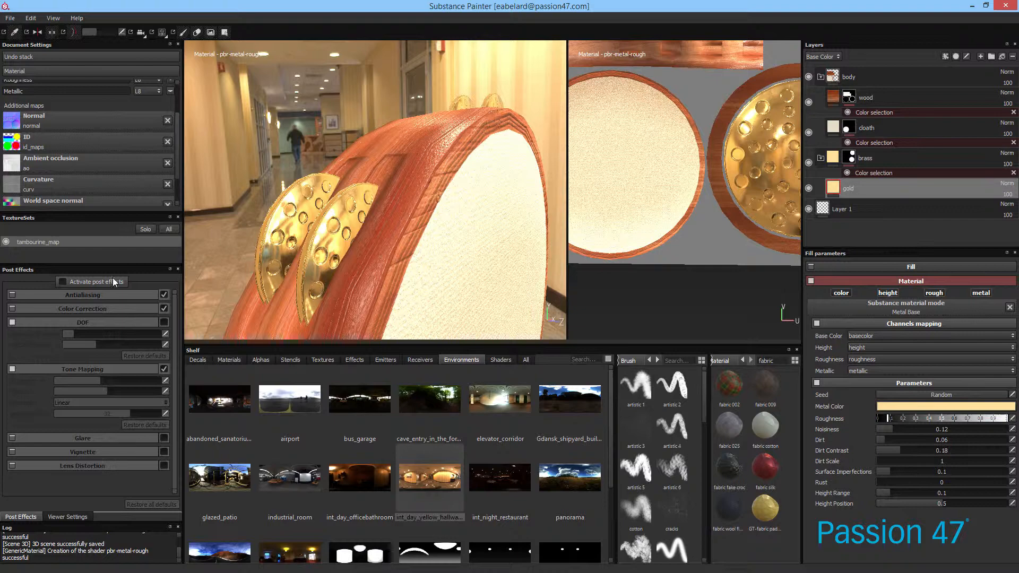
# Activate viewport post effects with antialiasing, colour correction and tone mapping on and DOF off
pyautogui.click(62, 281)
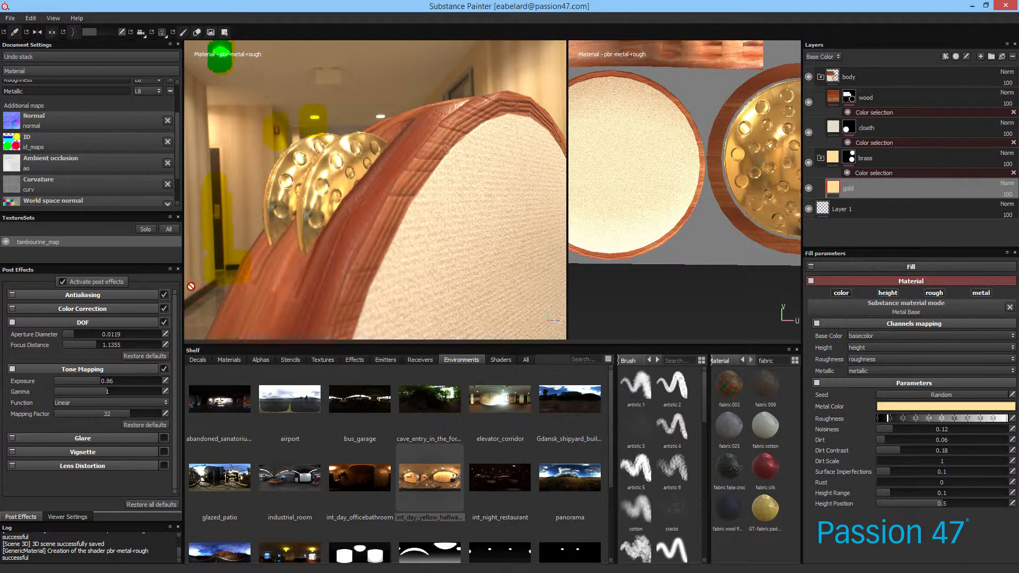
pyautogui.click(164, 323)
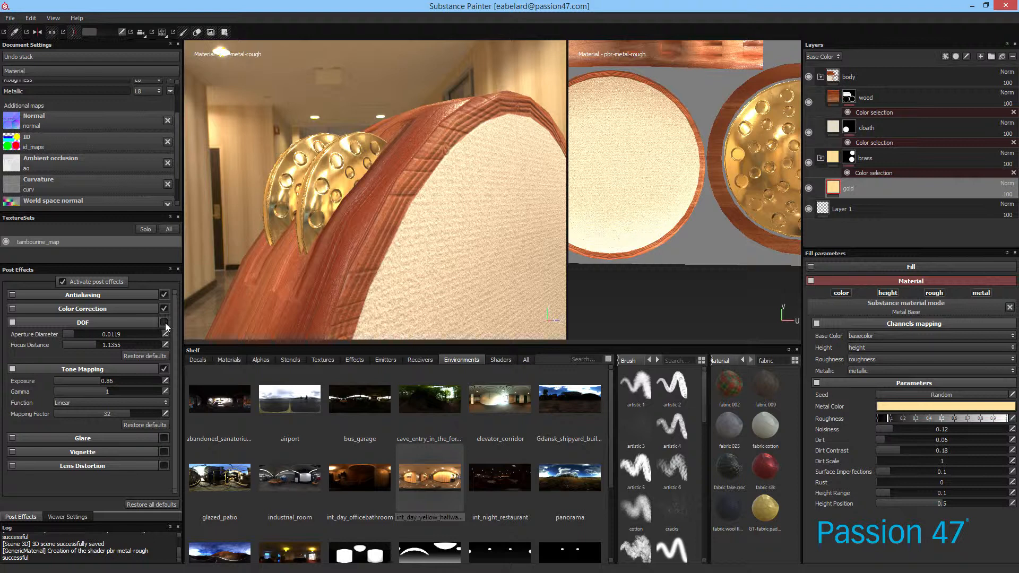
pyautogui.click(164, 323)
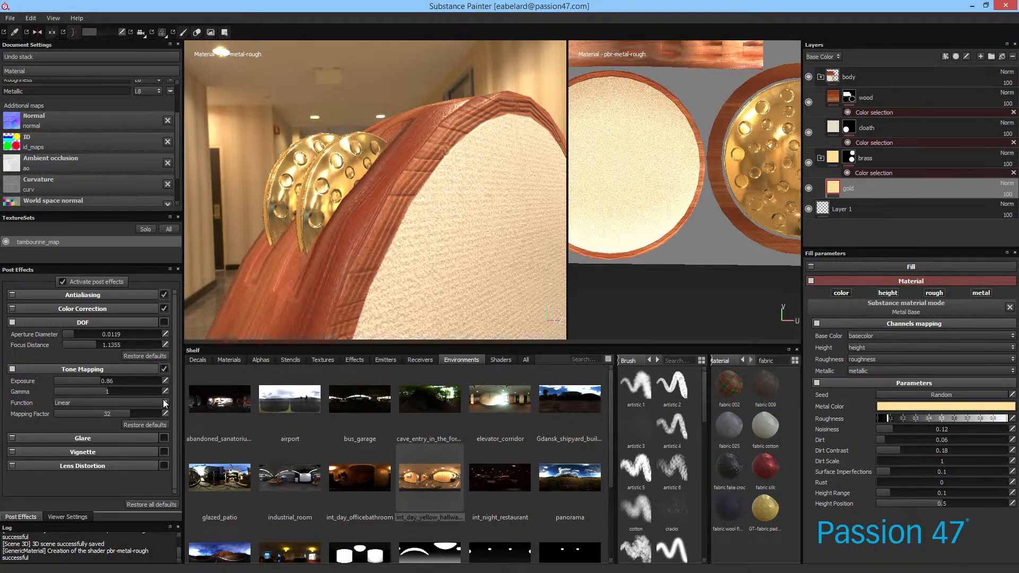
pyautogui.click(164, 438)
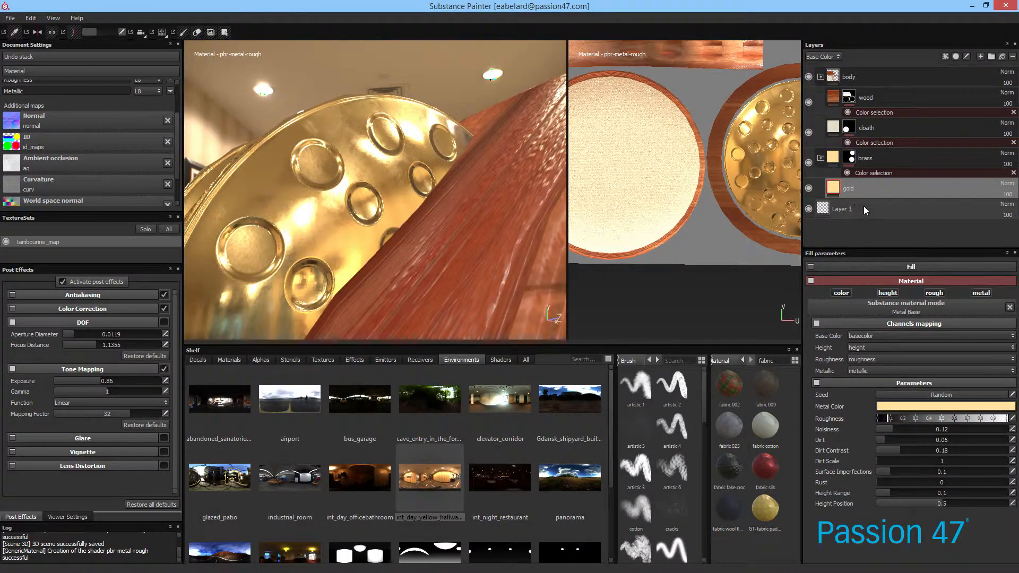
pyautogui.moveTo(853, 188)
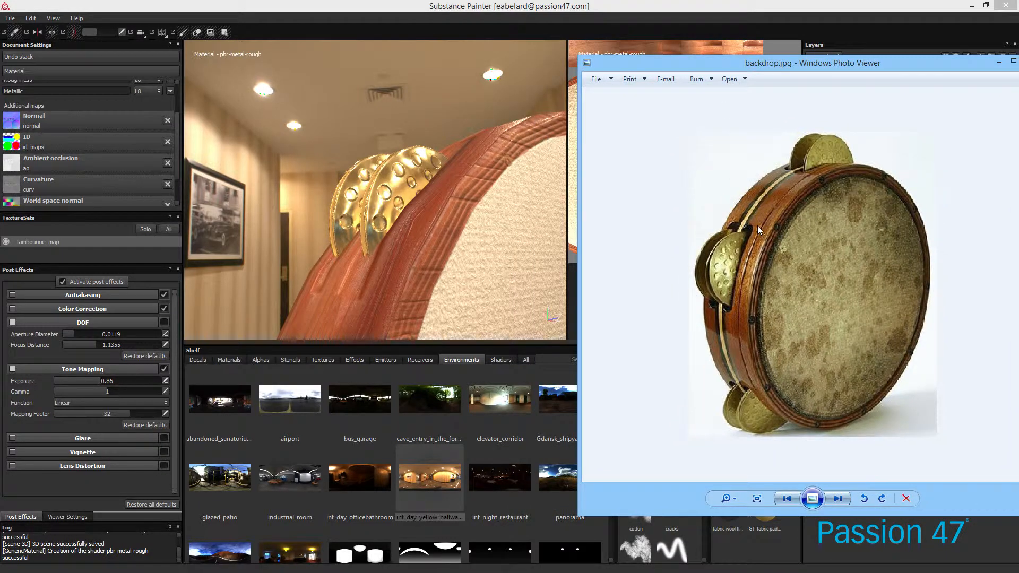
pyautogui.moveTo(774, 212)
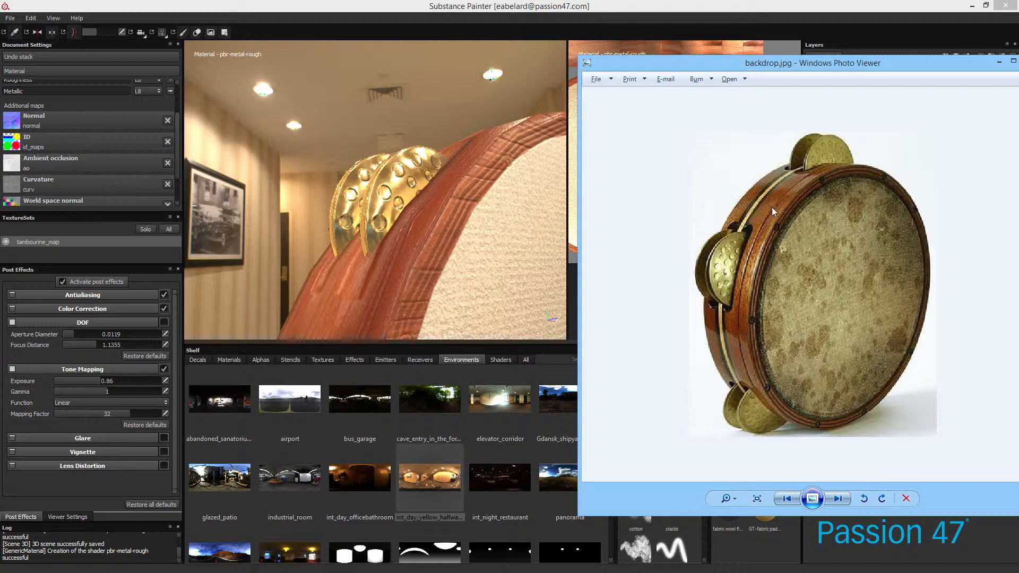
pyautogui.moveTo(722, 357)
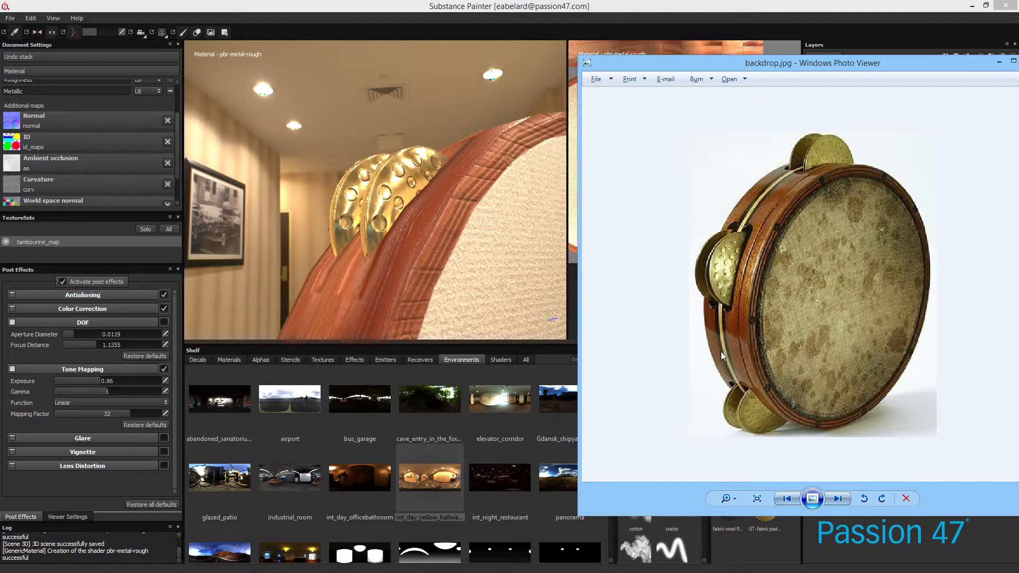
pyautogui.moveTo(722, 281)
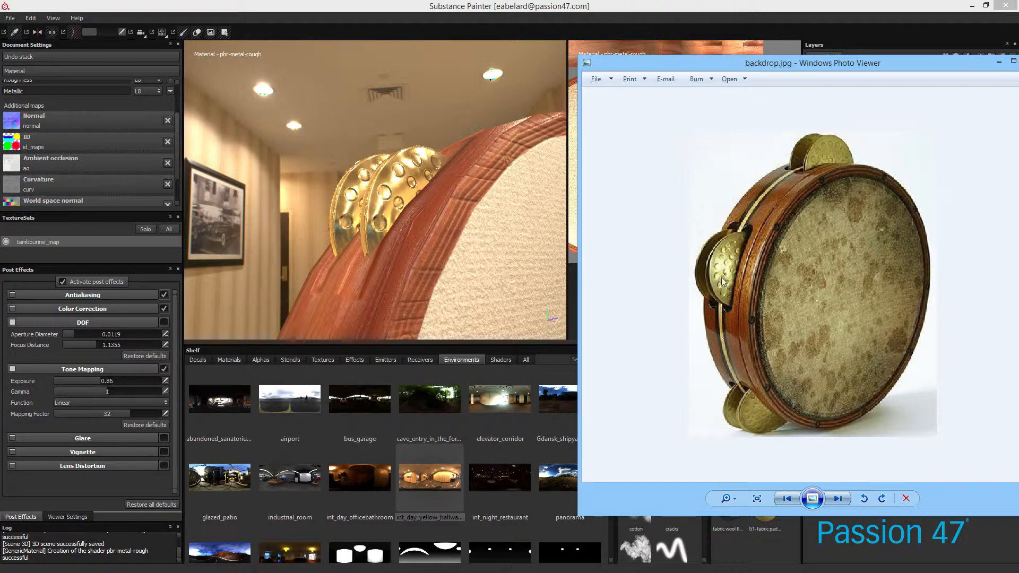
pyautogui.moveTo(733, 273)
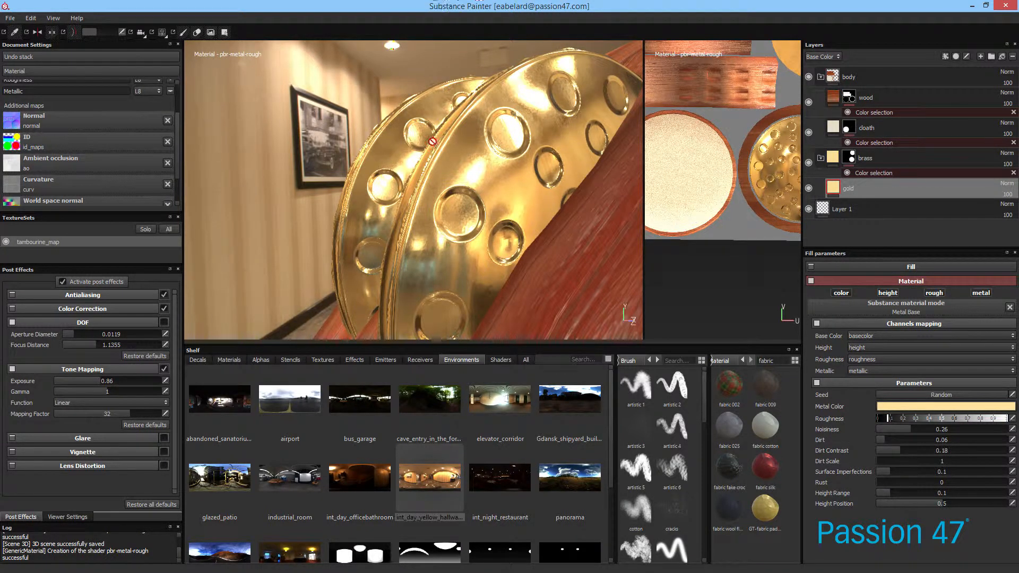
pyautogui.moveTo(440, 256)
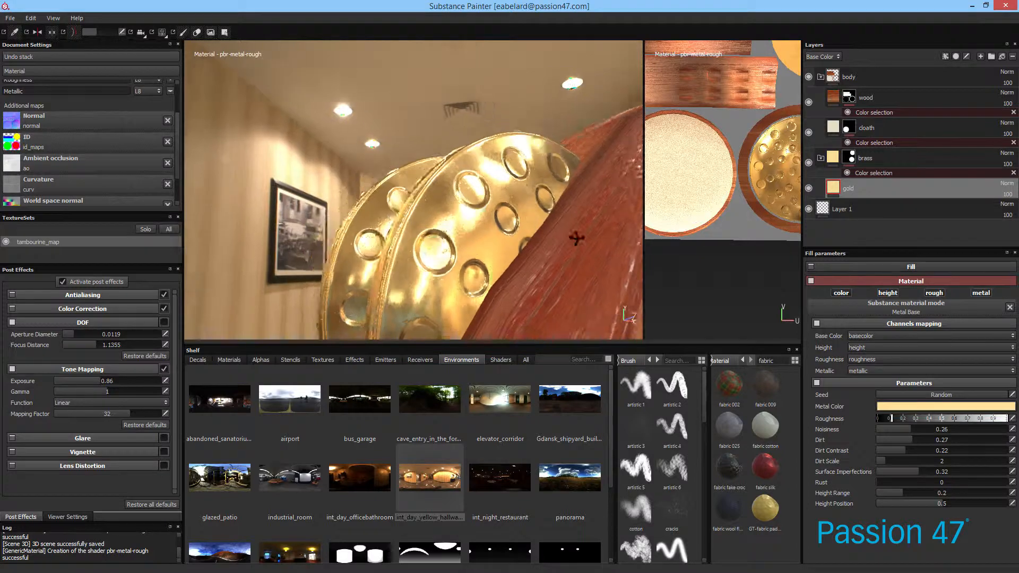
# Set the gold Metal Color to a duller muted gold around RGB 0.871, 0.783, 0.569
pyautogui.click(946, 406)
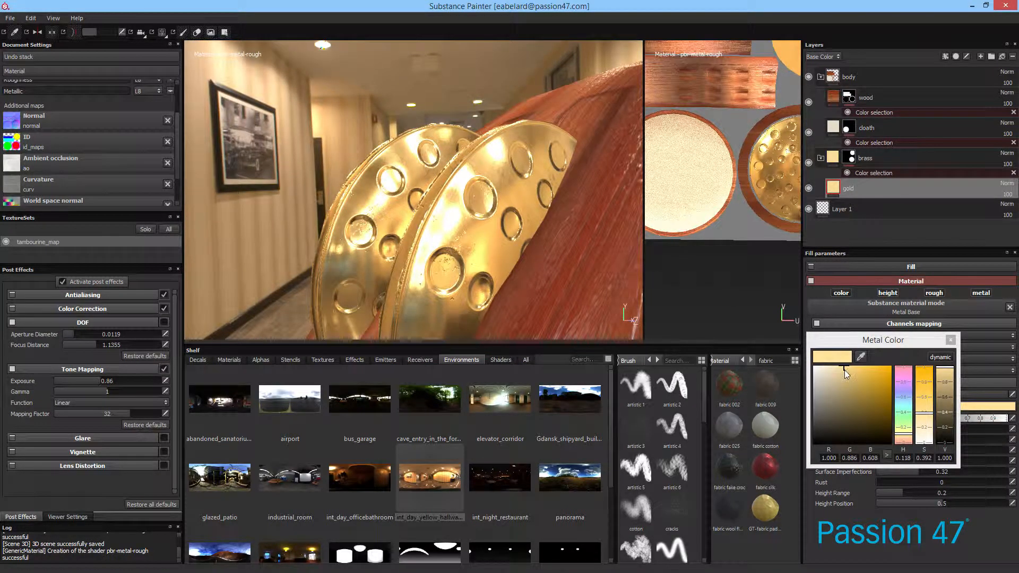
pyautogui.click(843, 378)
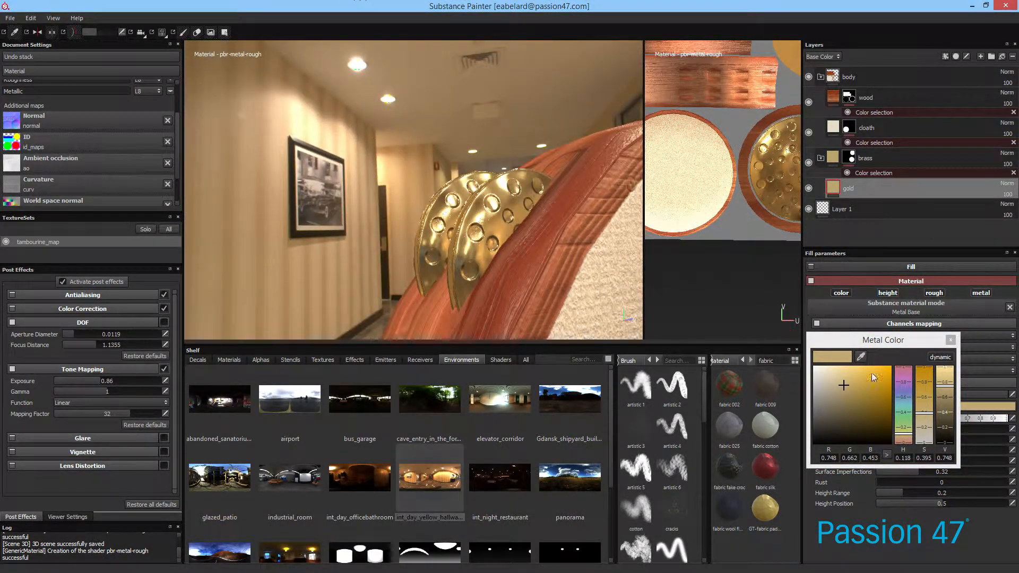
pyautogui.click(840, 376)
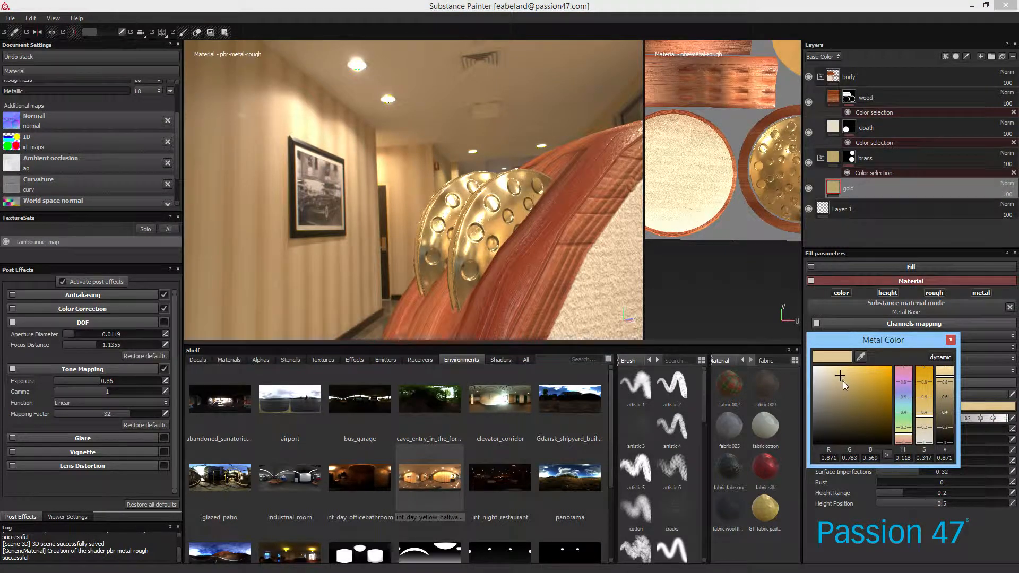